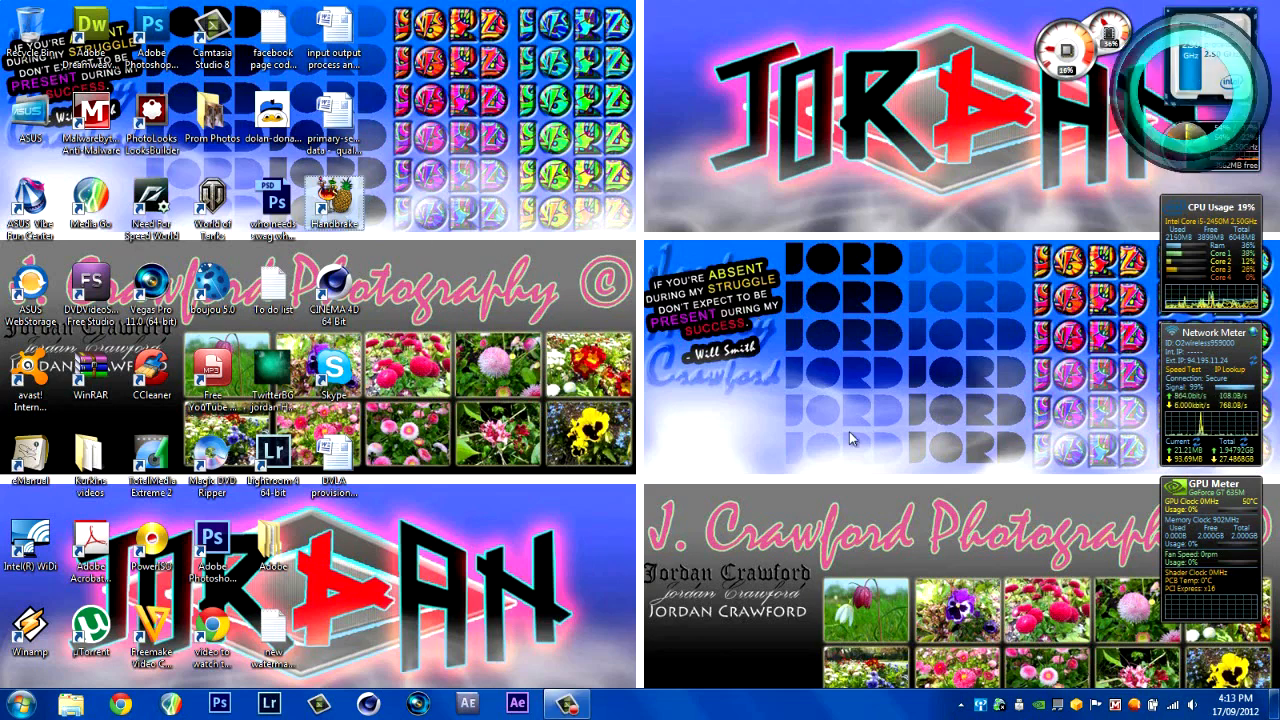
Launch HandBrake and review the Output Files options, keeping the Automatic MP4 file extension.
double_click(332, 204)
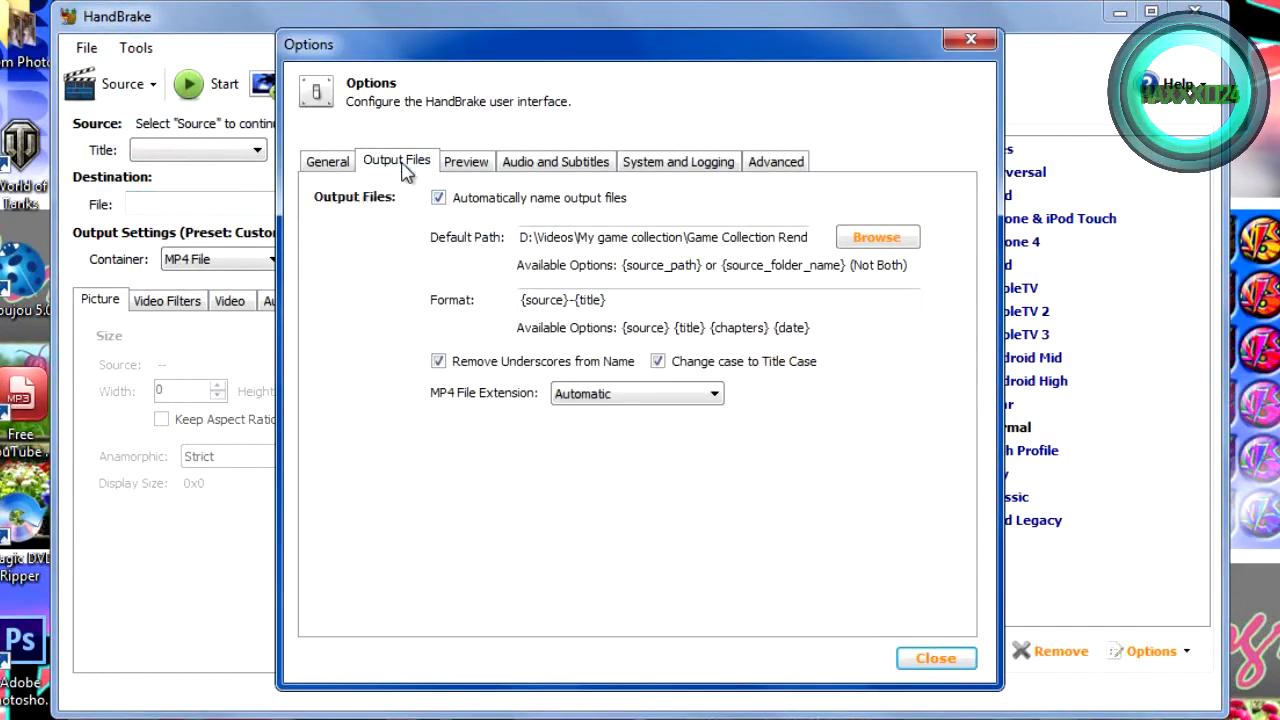
left_click(636, 392)
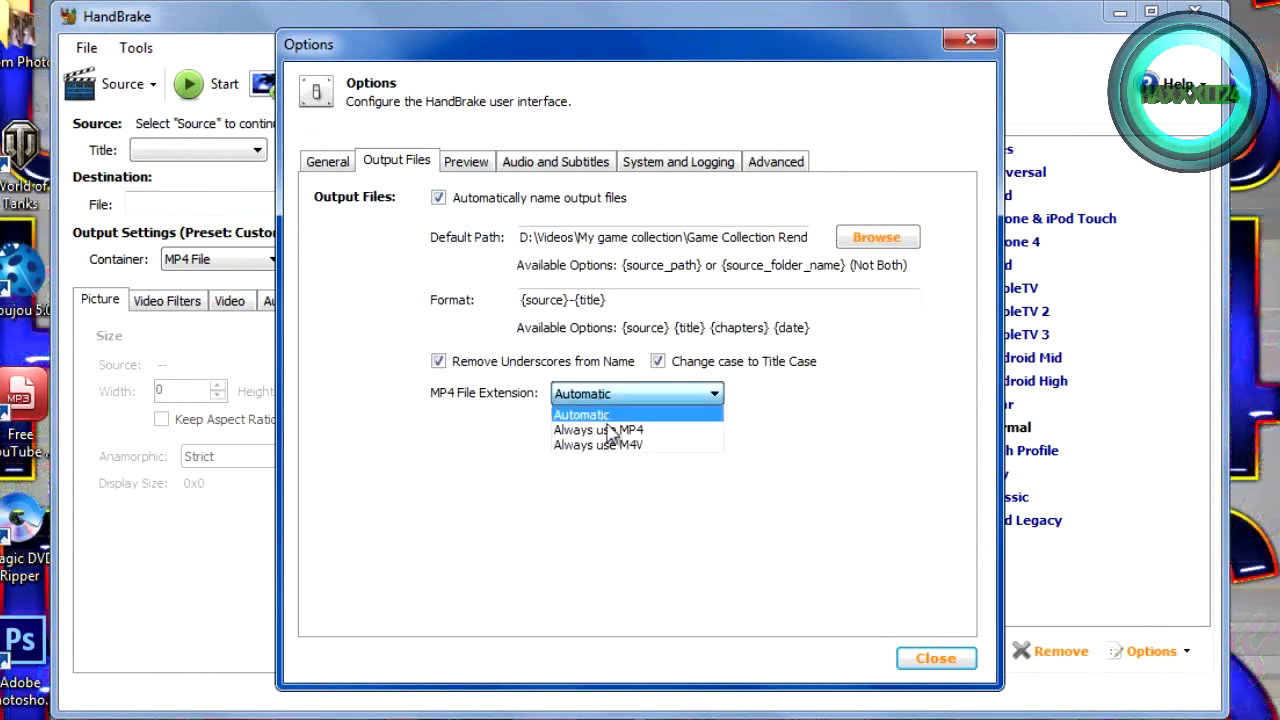
mouse_move(598, 430)
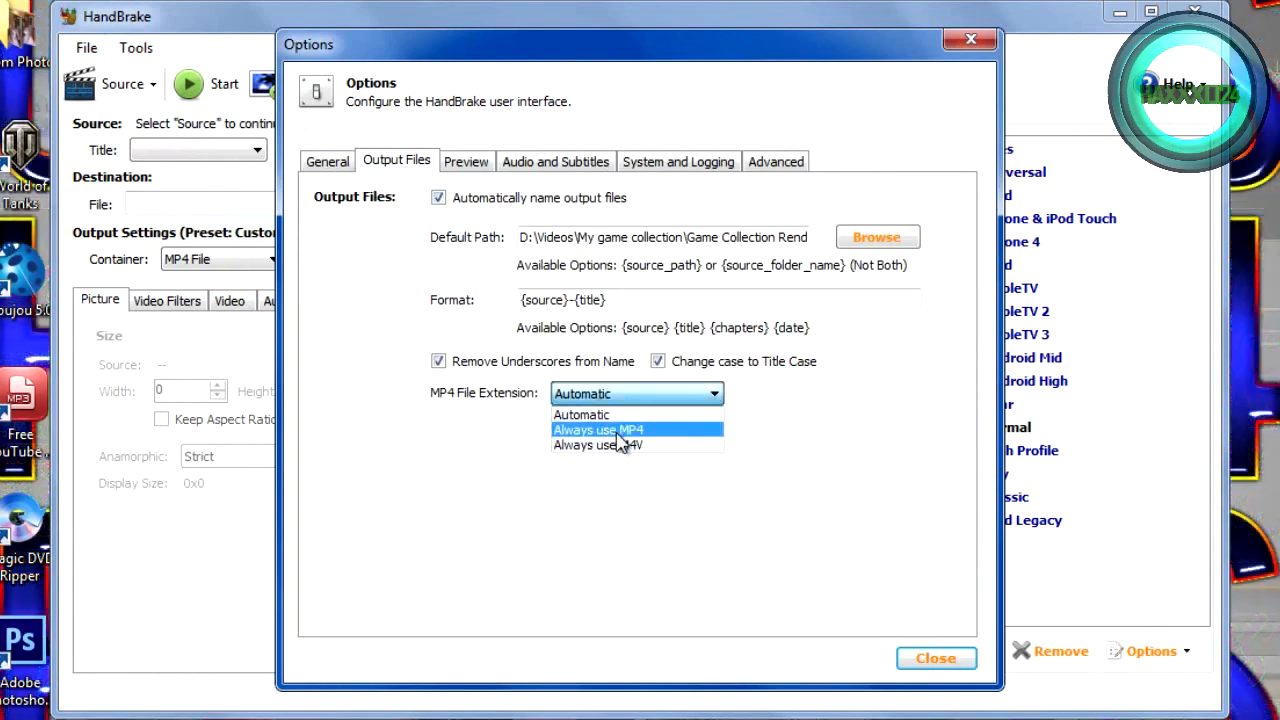
mouse_move(656, 444)
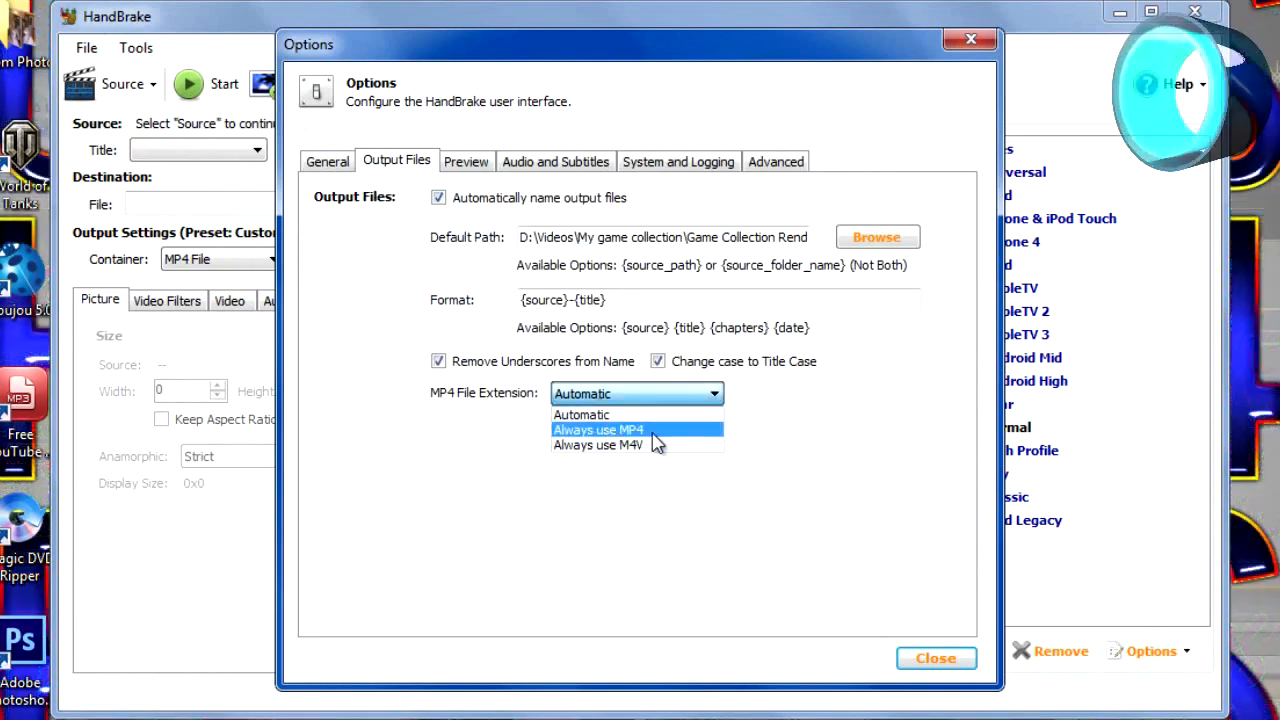
left_click(580, 414)
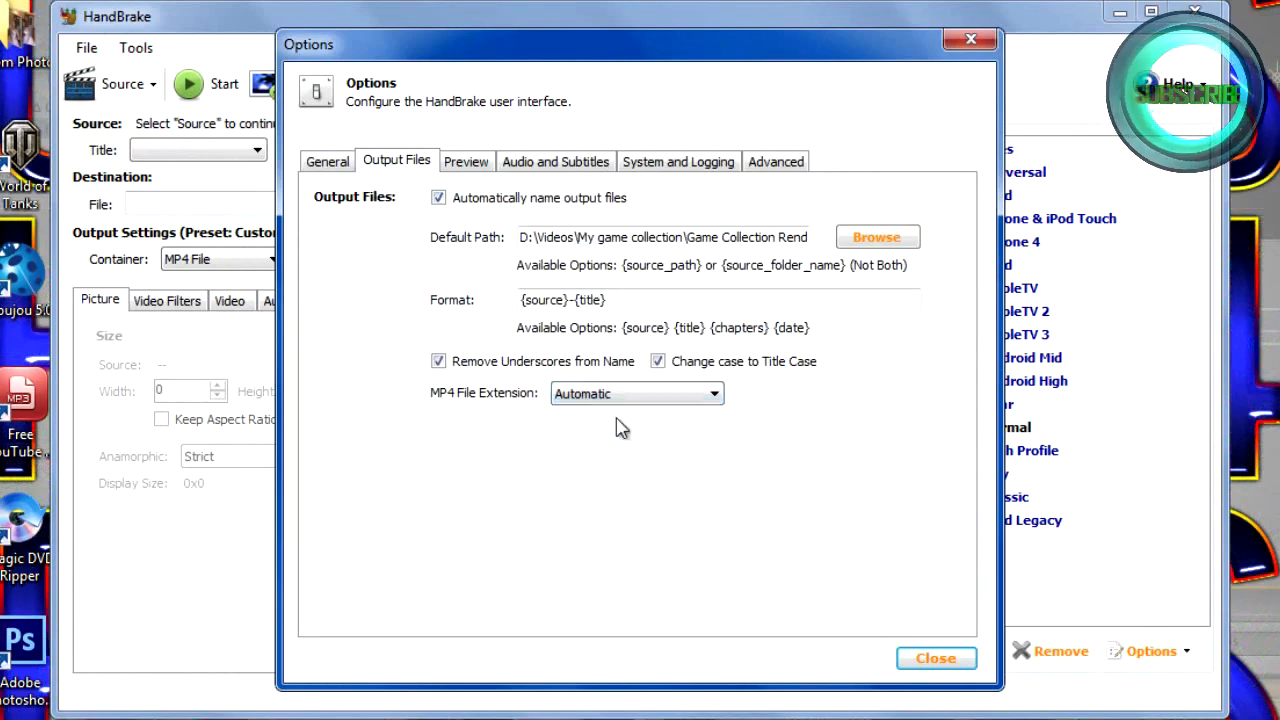
left_click(328, 160)
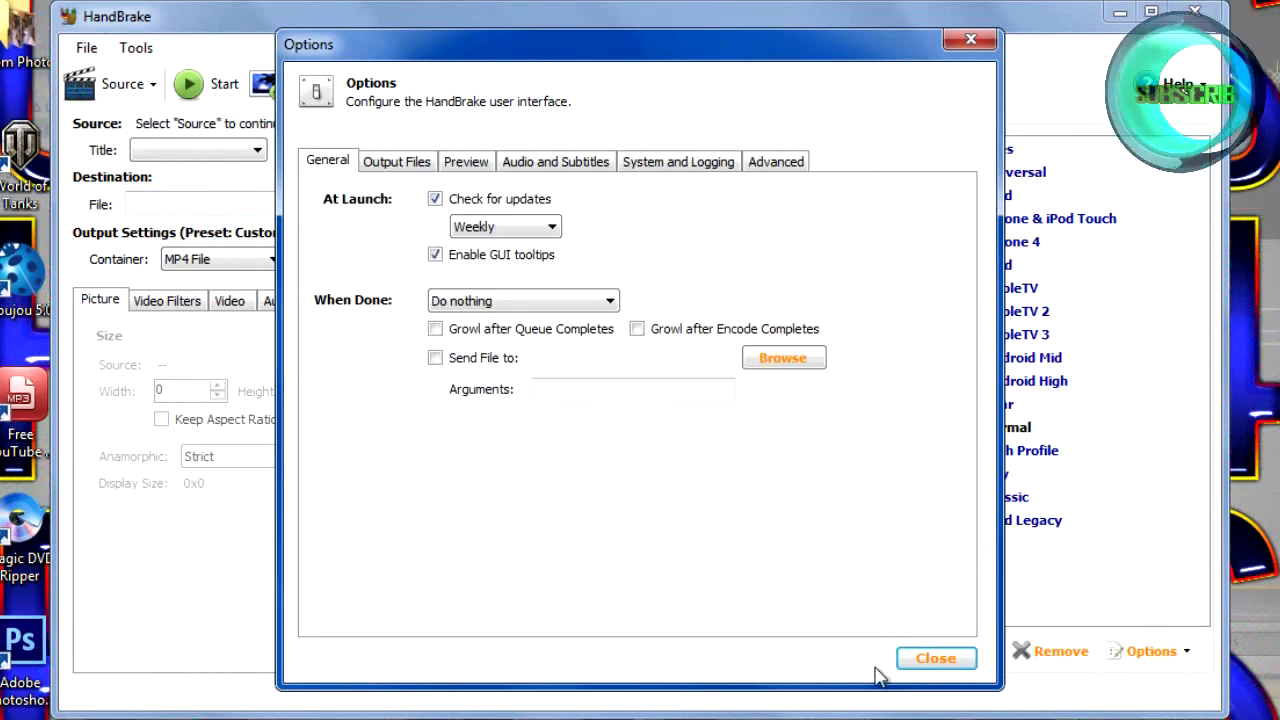
left_click(936, 658)
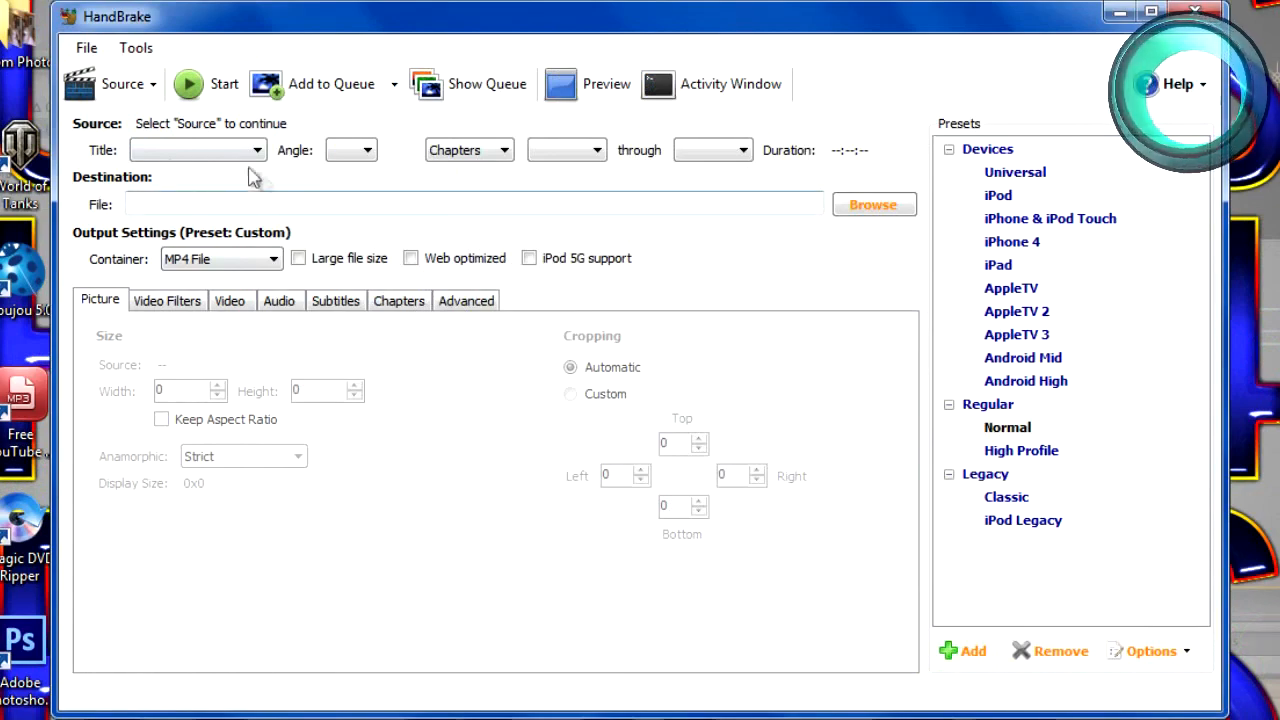
Load the 'new intro orb' video file as the source, giving an MP4 destination New Intro Orb-1.
left_click(122, 84)
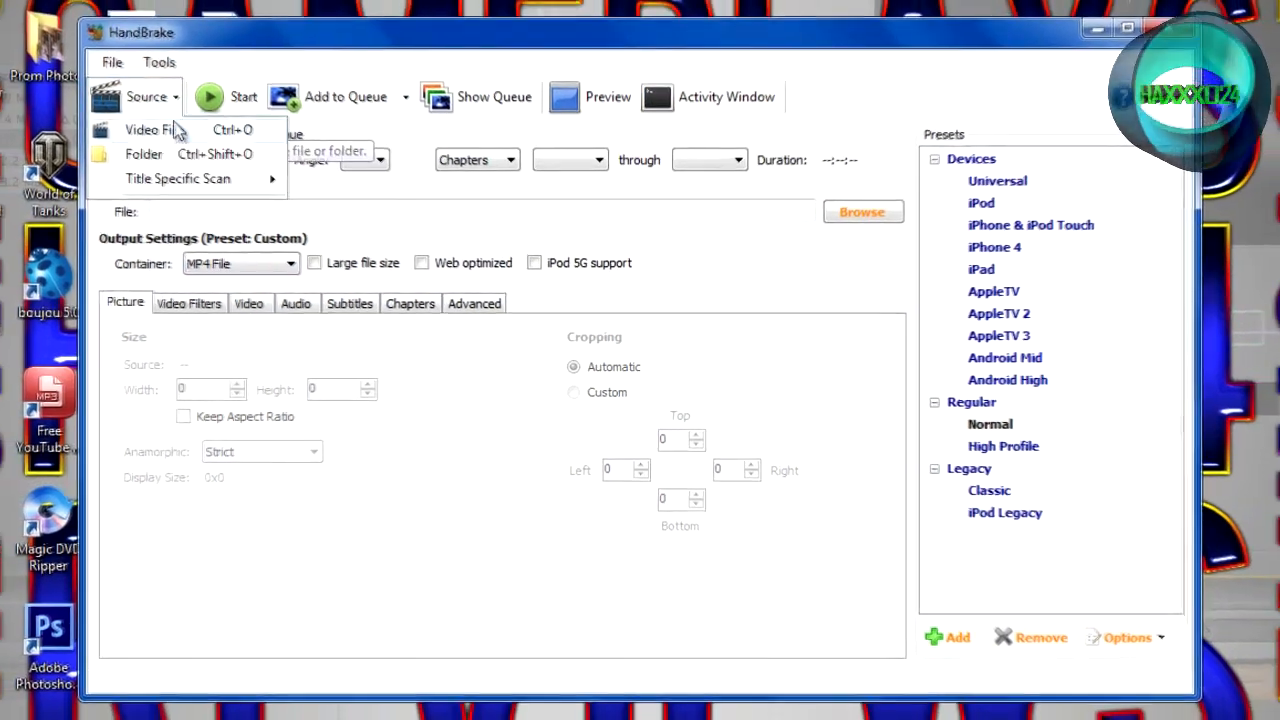
left_click(152, 128)
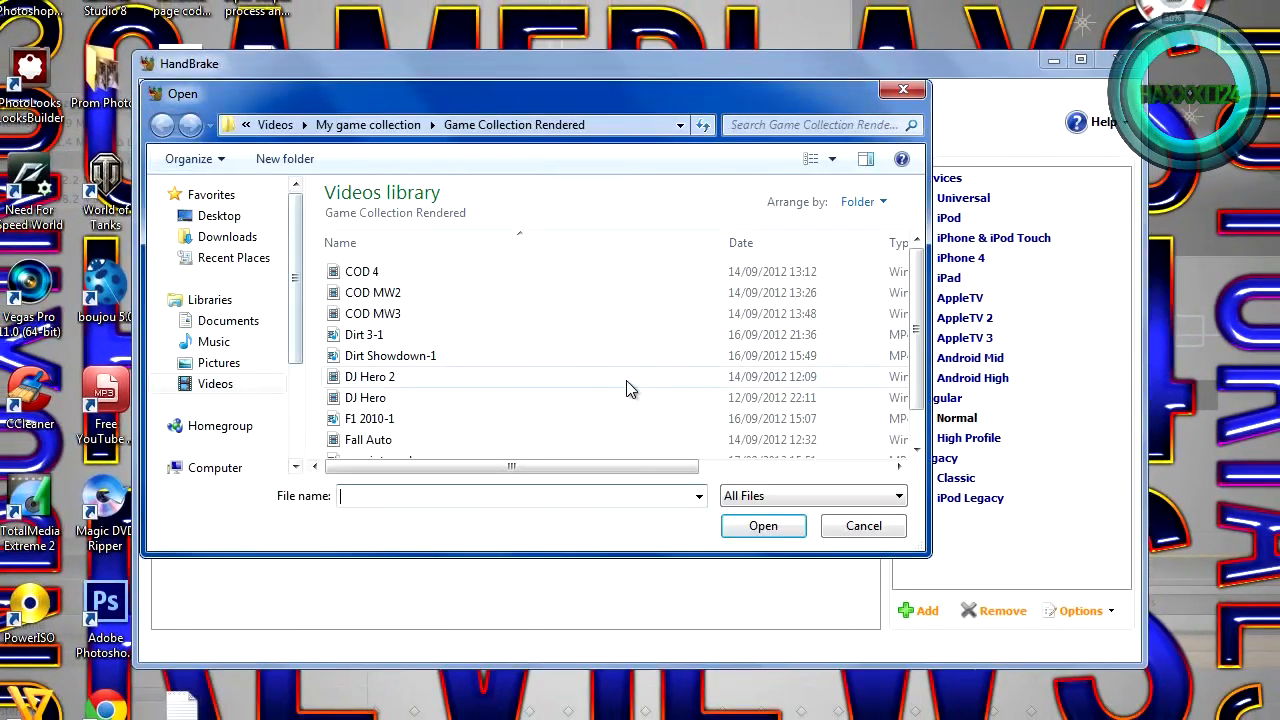
left_click(380, 424)
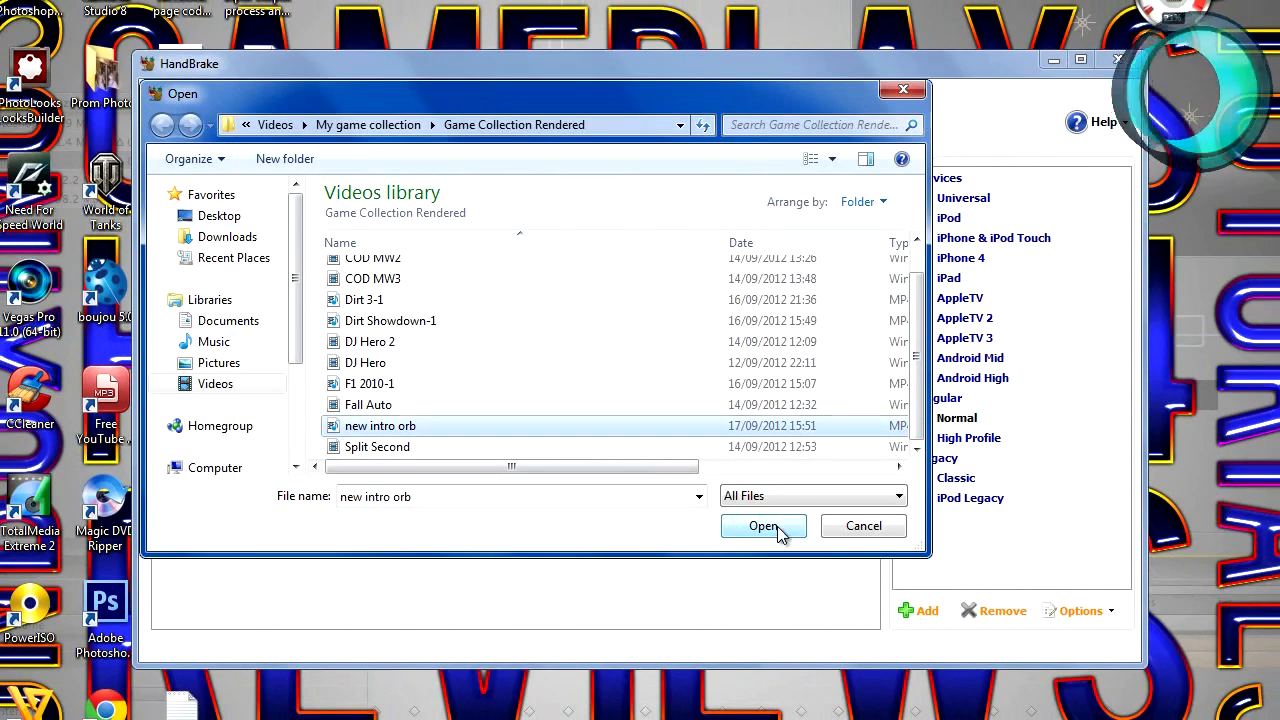
left_click(764, 526)
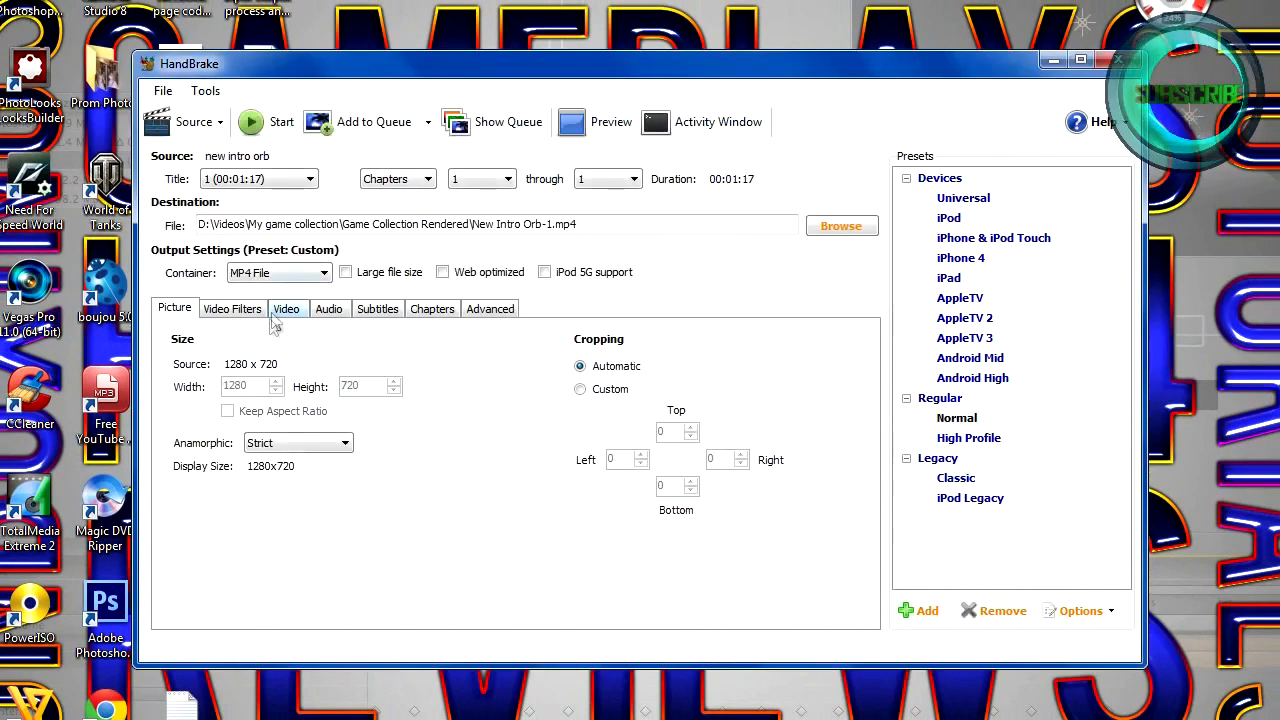
Set the audio bitrate to 128, reference frames to 4 and enable Web optimized MP4.
left_click(286, 308)
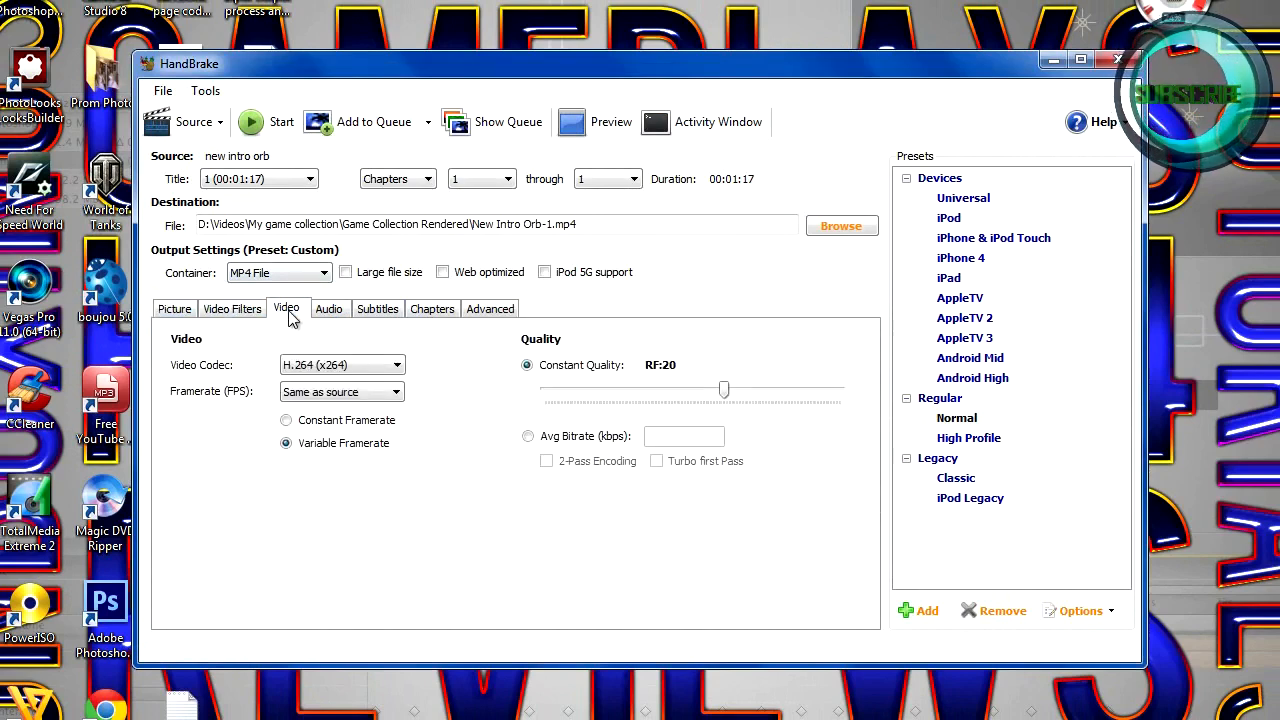
left_click(328, 308)
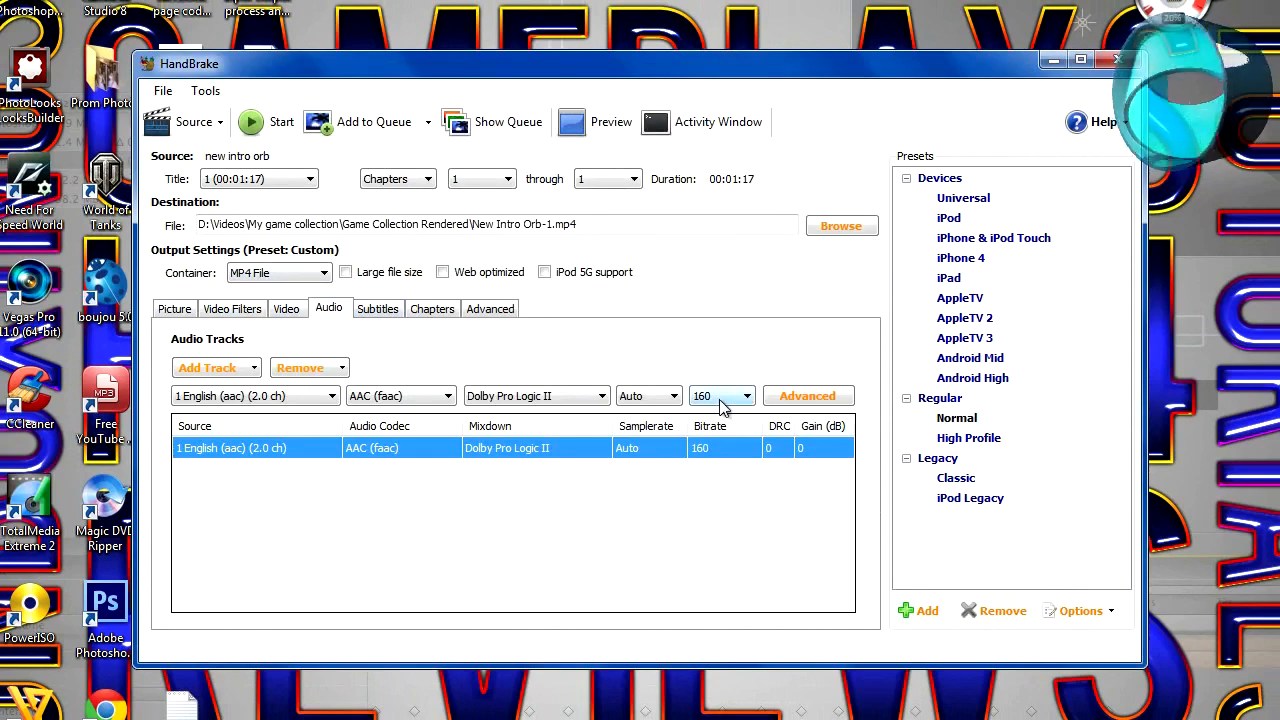
left_click(748, 396)
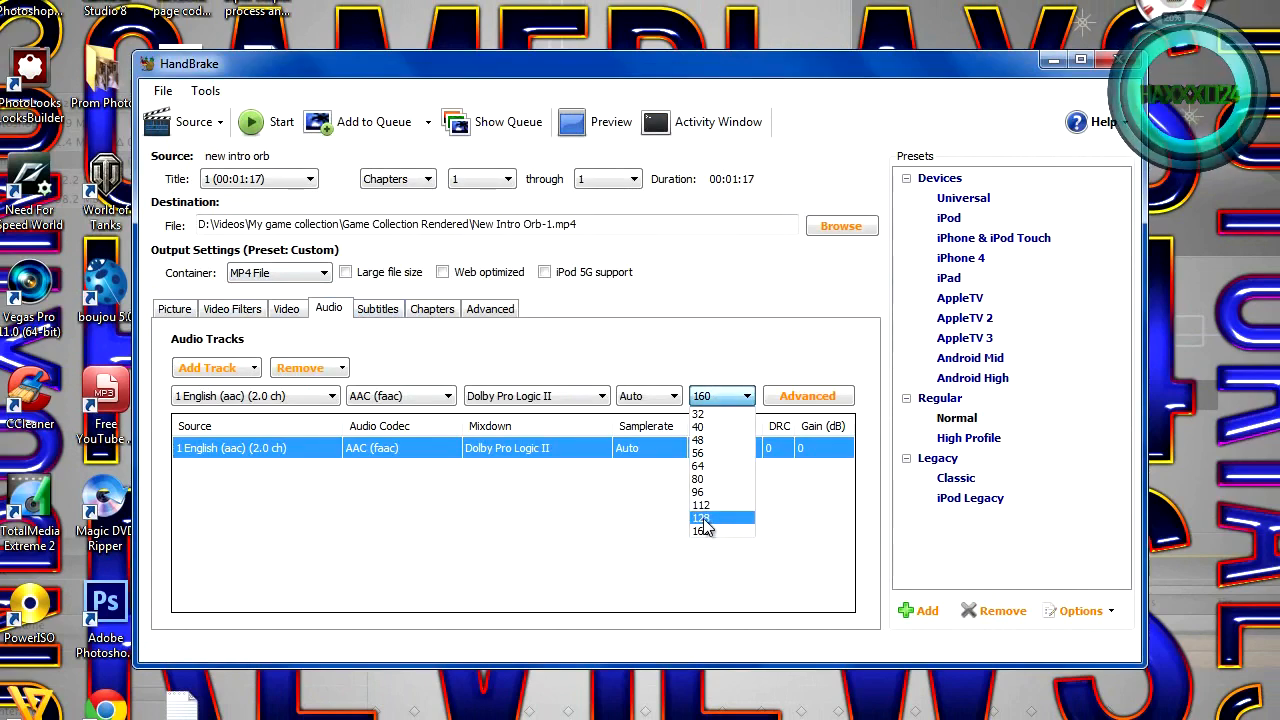
left_click(490, 308)
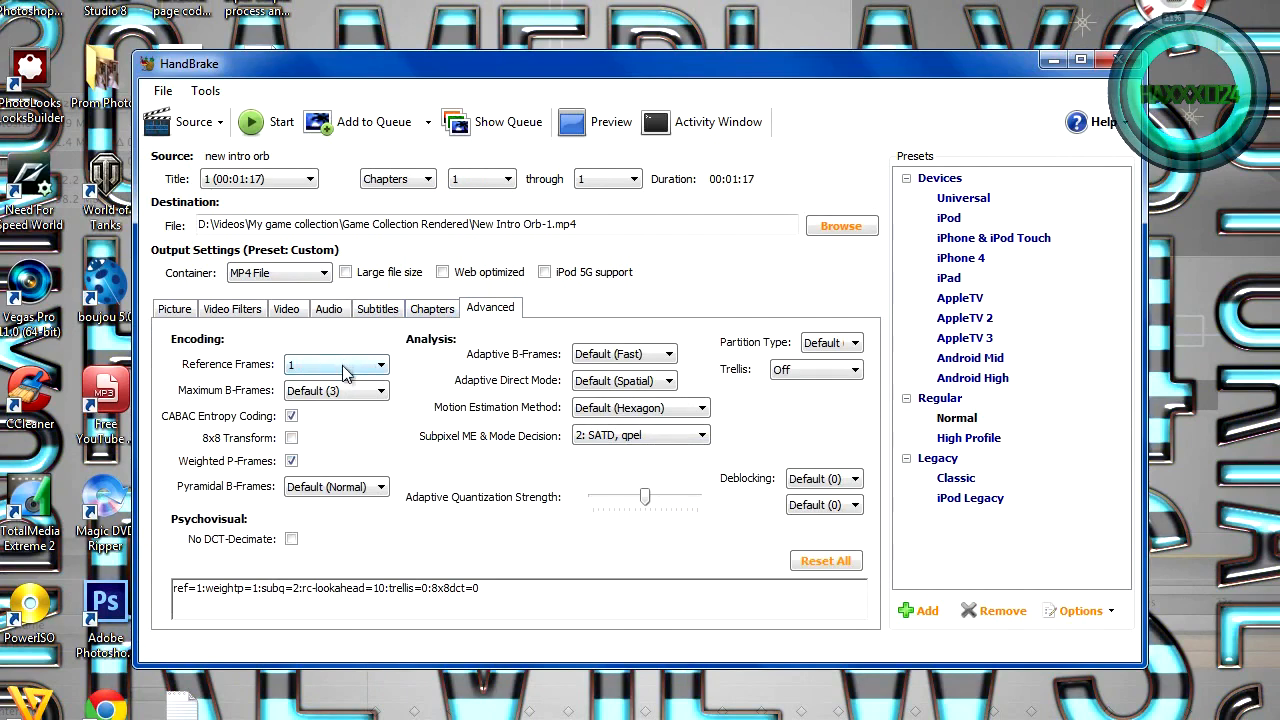
left_click(336, 364)
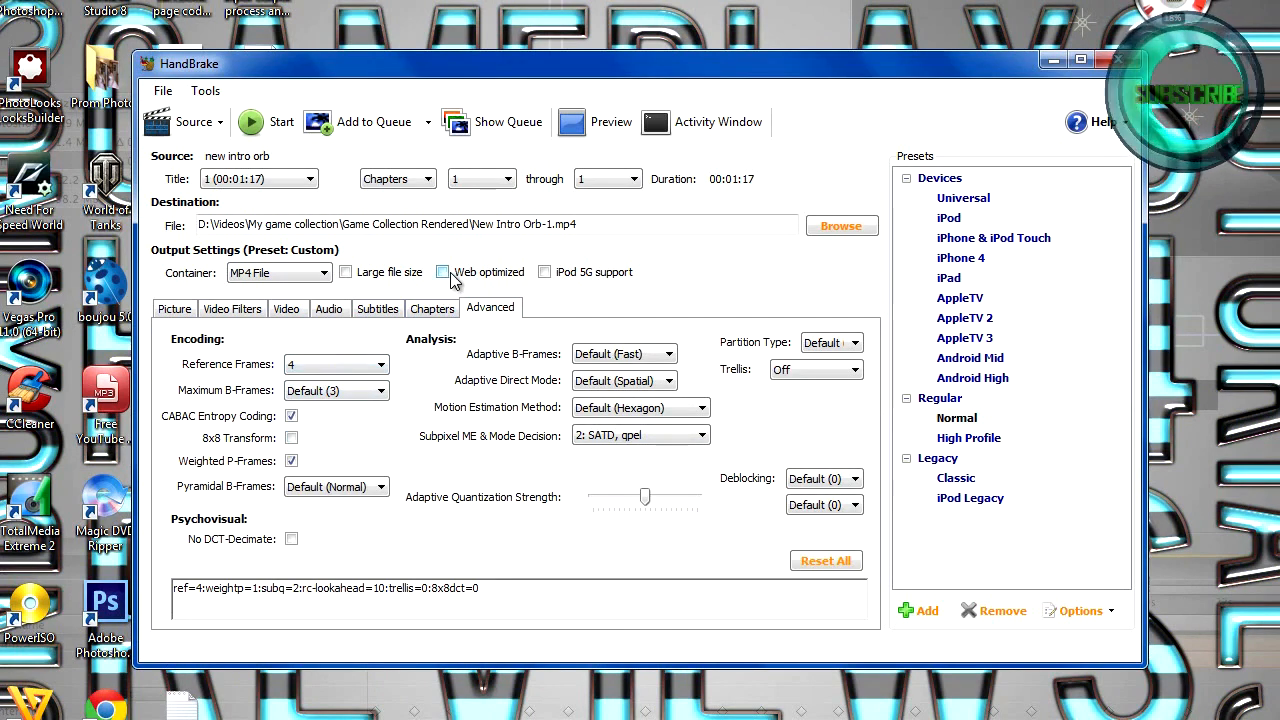
left_click(442, 272)
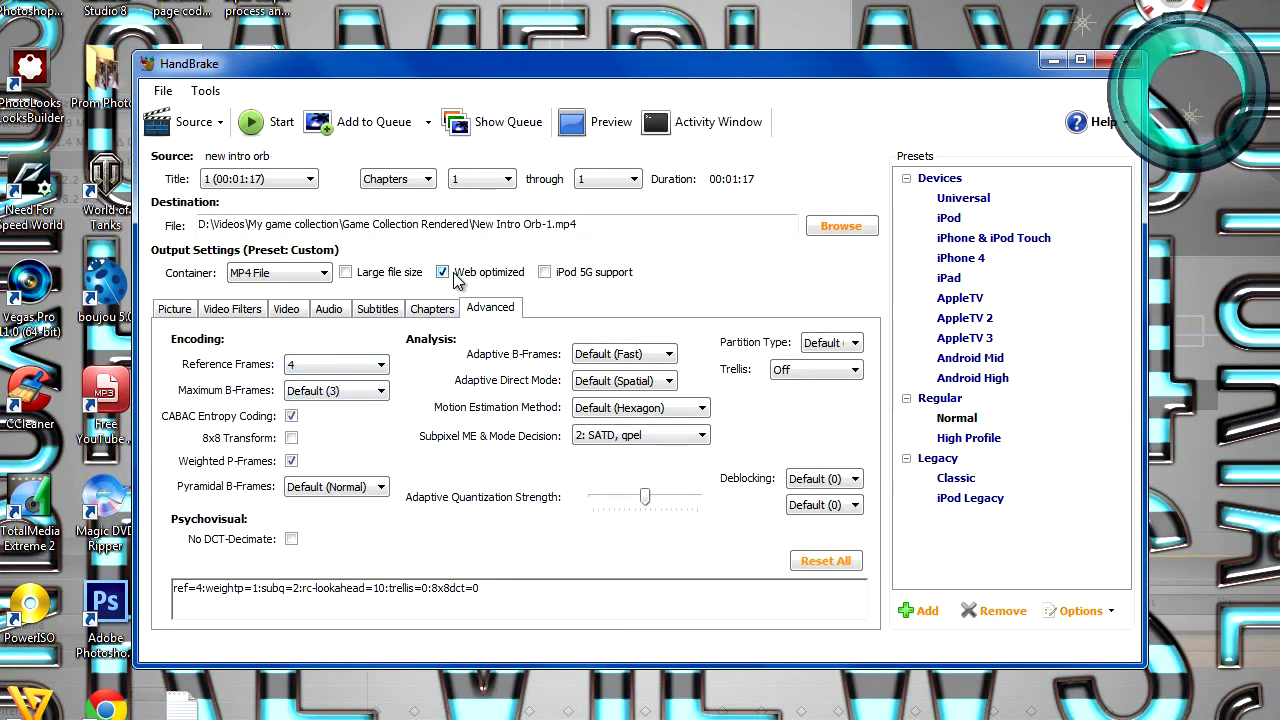
Review the audio, video and picture settings, ending on the advanced encoding settings.
left_click(328, 308)
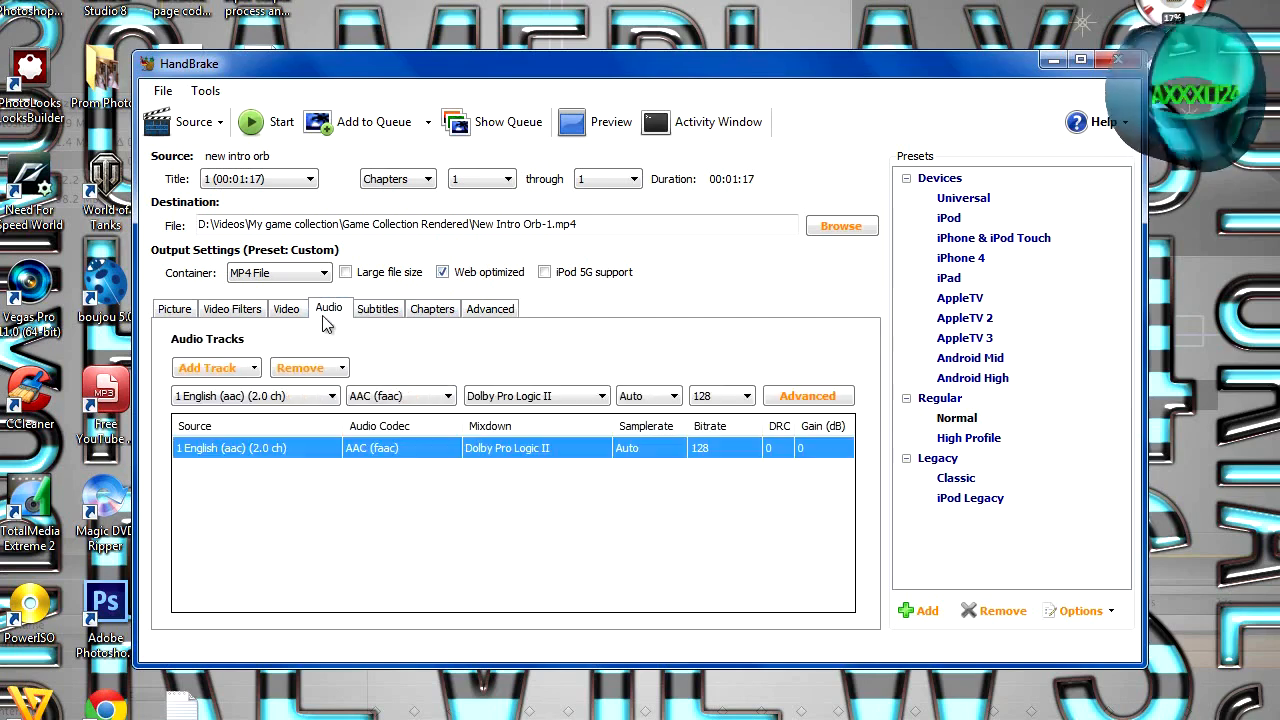
left_click(286, 308)
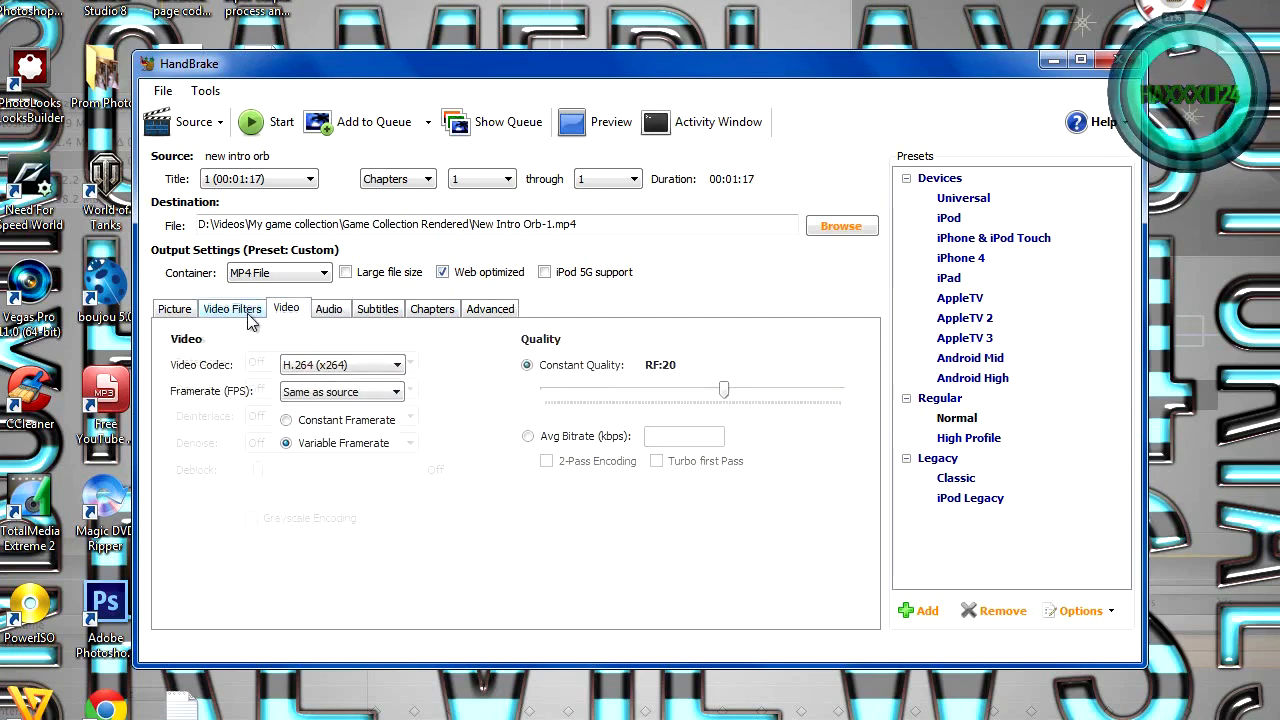
left_click(174, 308)
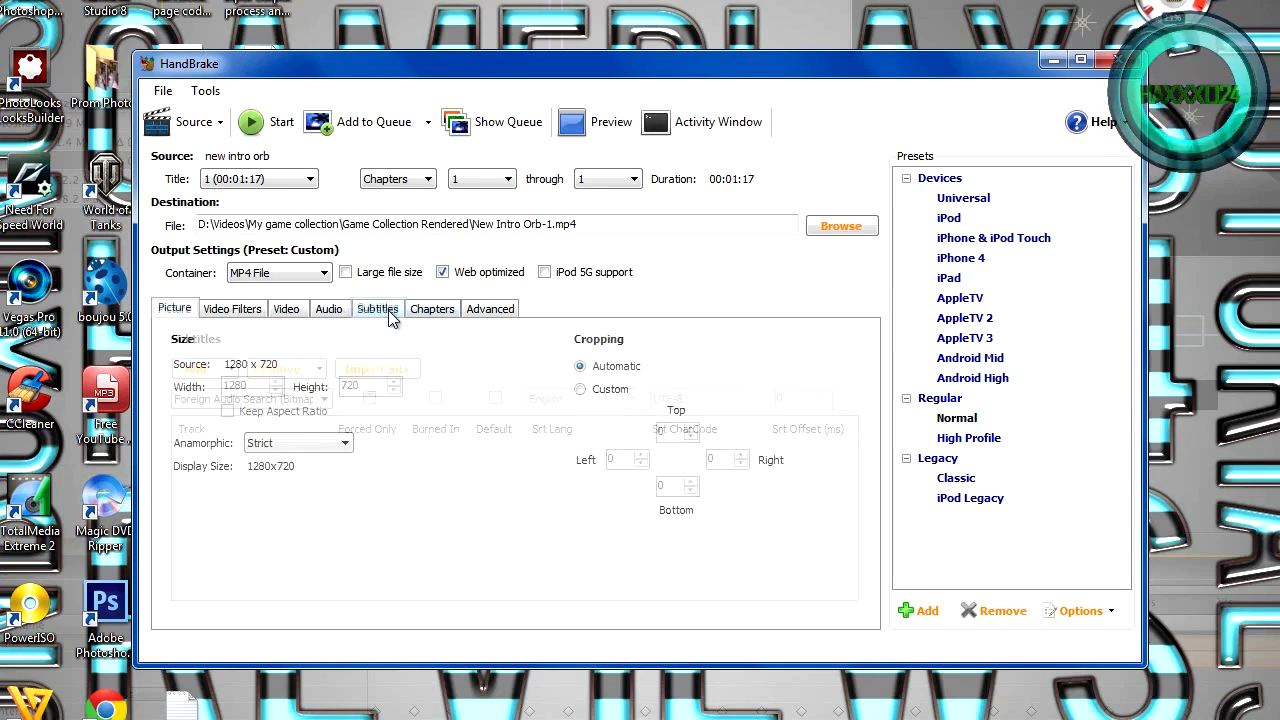
left_click(490, 308)
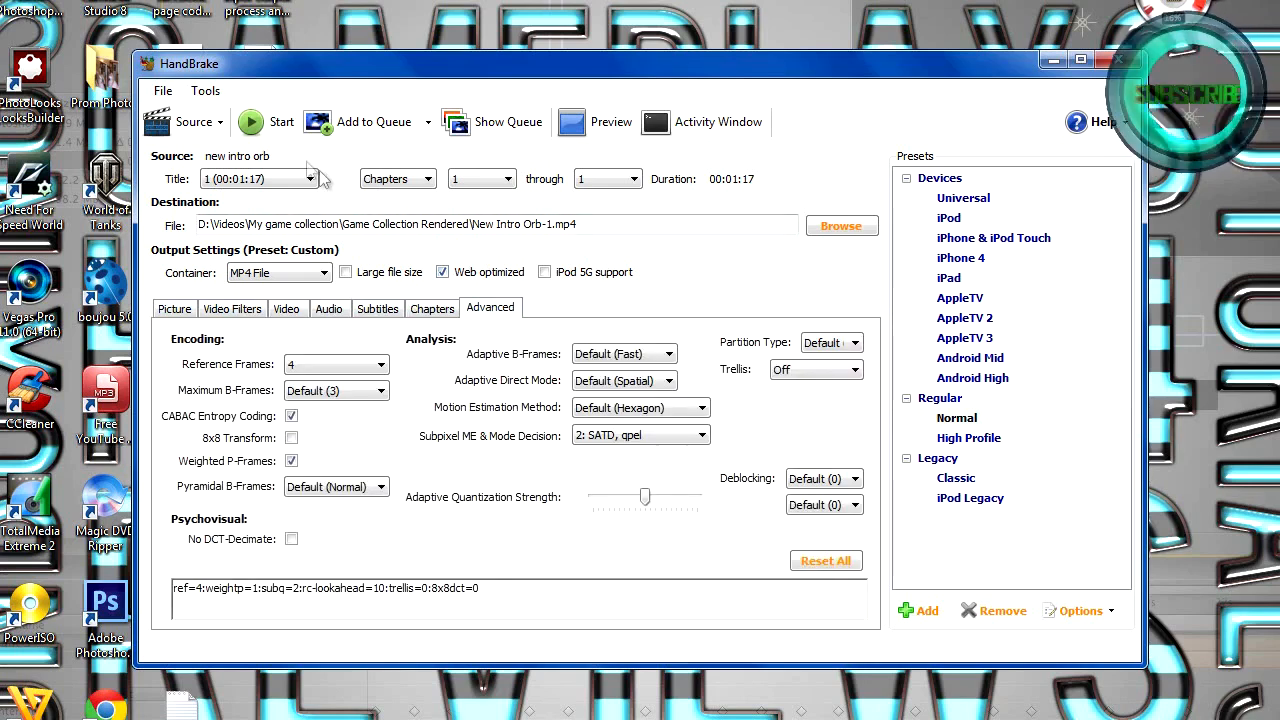
left_click(266, 122)
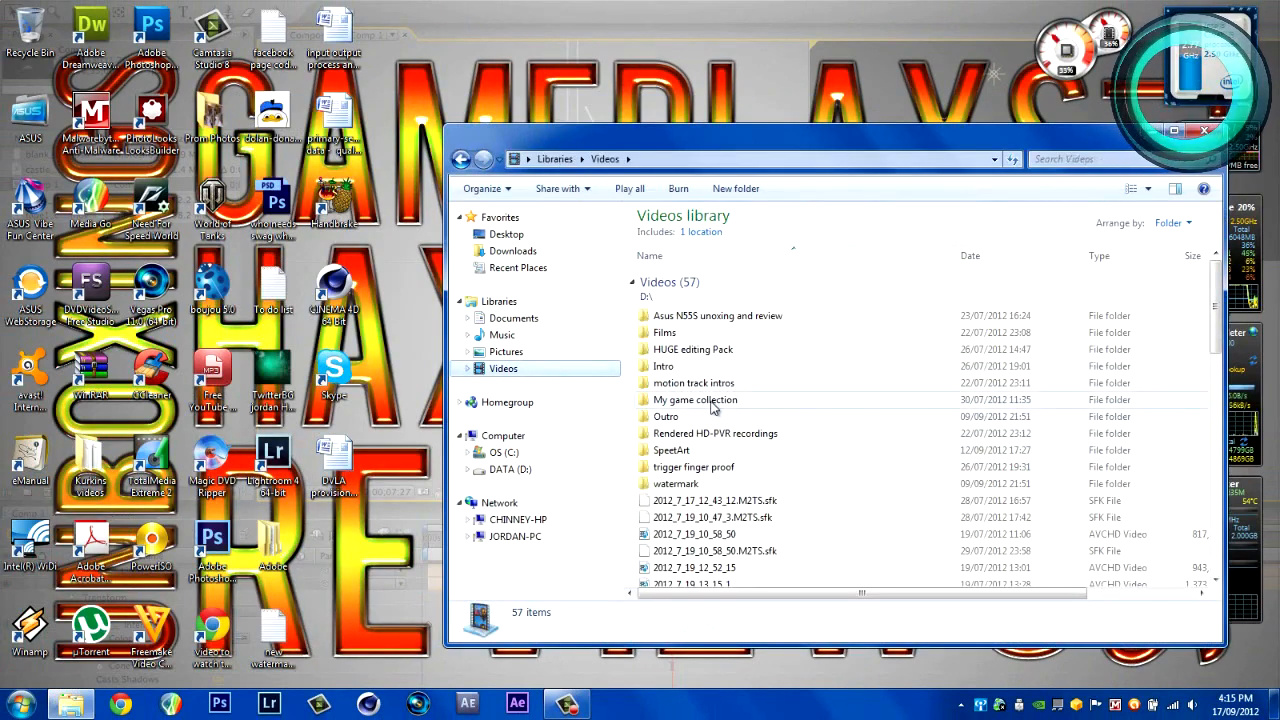
In My game collection, compare the 12.9 MB New Intro Orb-1 with the original new intro orb.
double_click(696, 400)
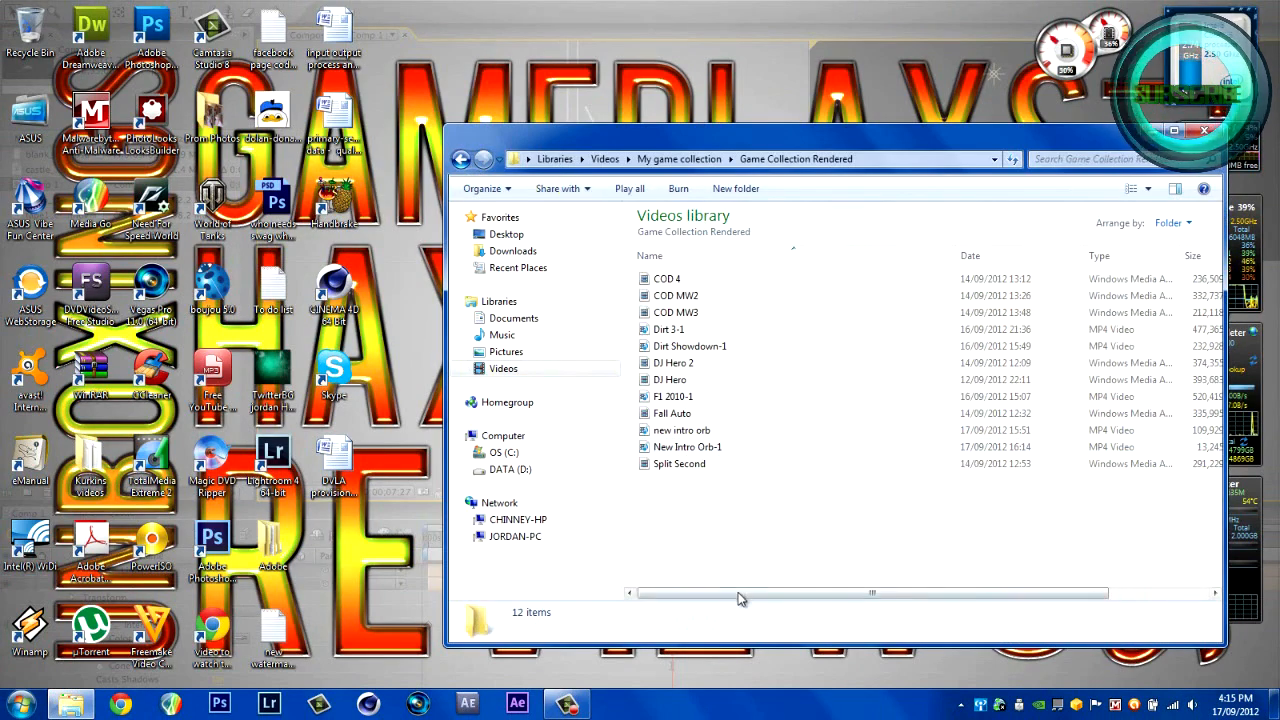
left_click(688, 448)
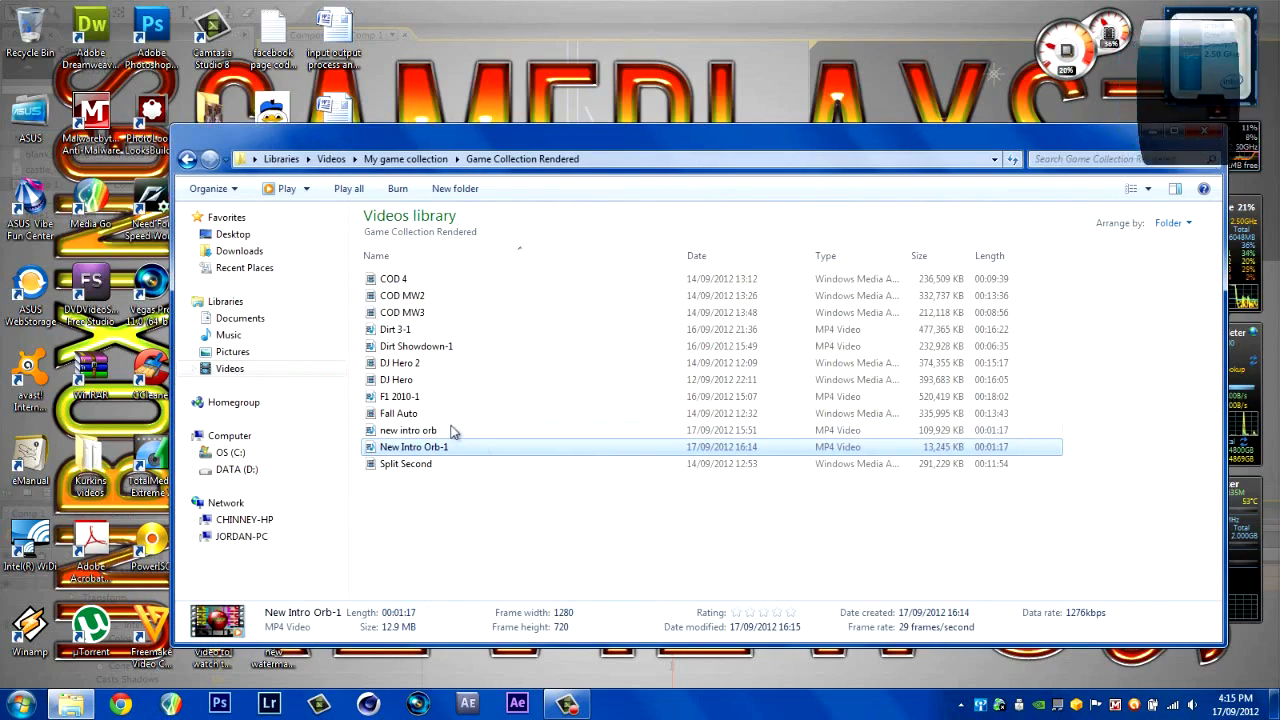
left_click(408, 430)
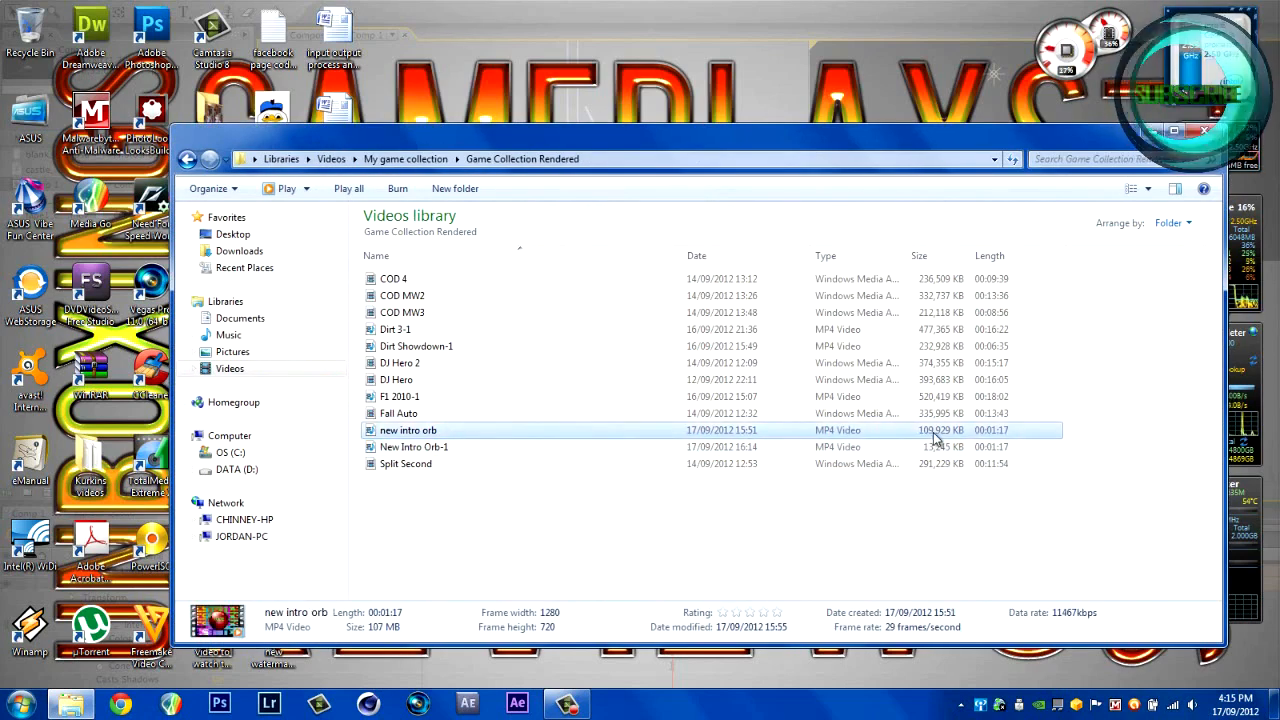
left_click(412, 448)
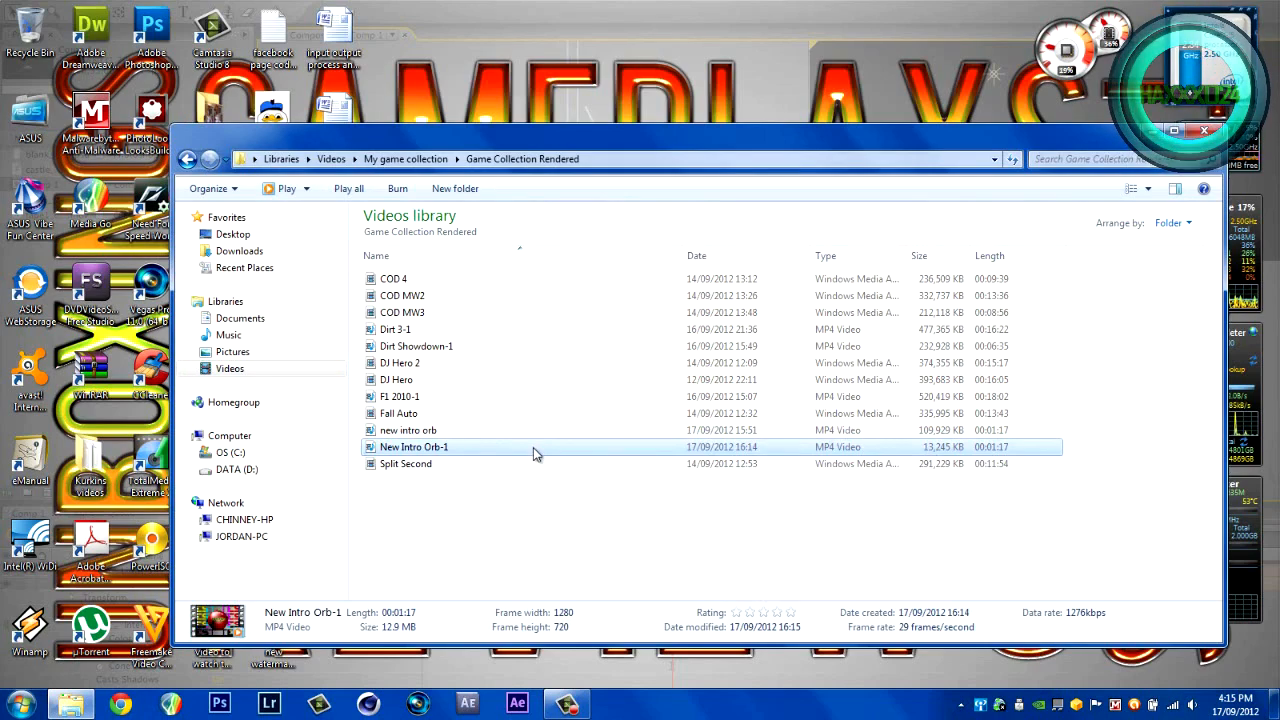
Finish in the folder window and close Explorer to return to the desktop.
double_click(412, 448)
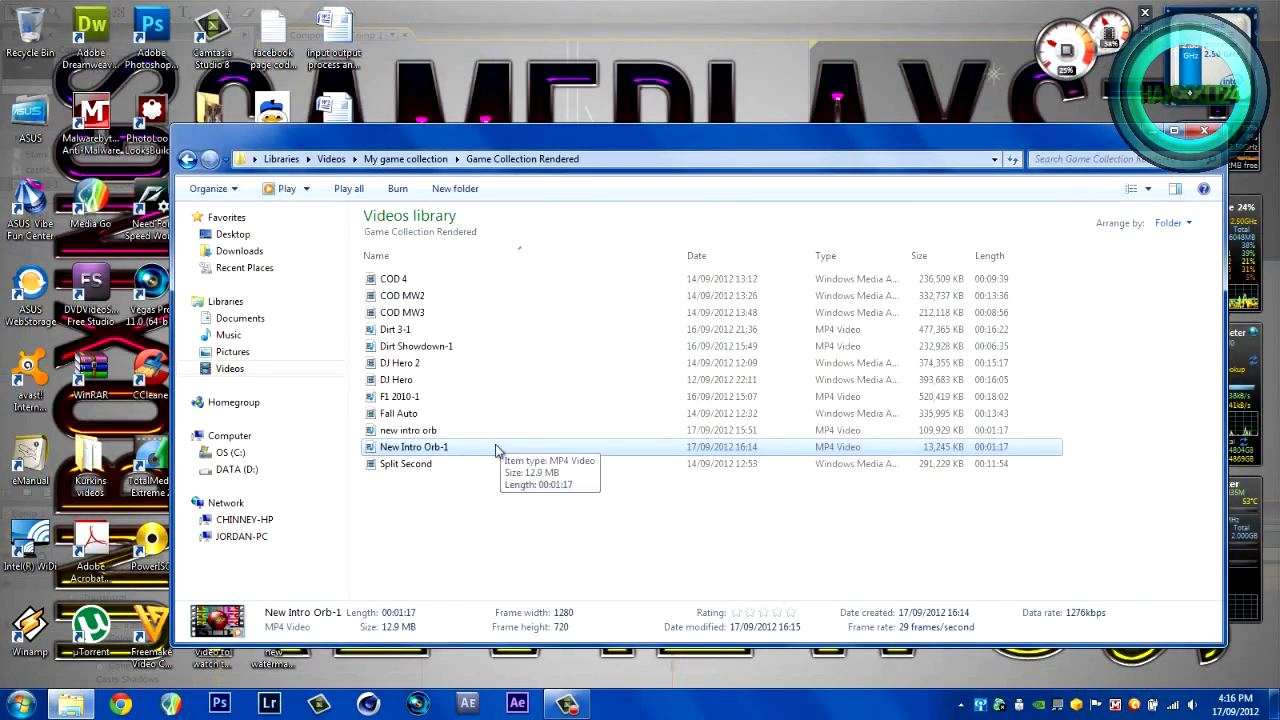
left_click(408, 430)
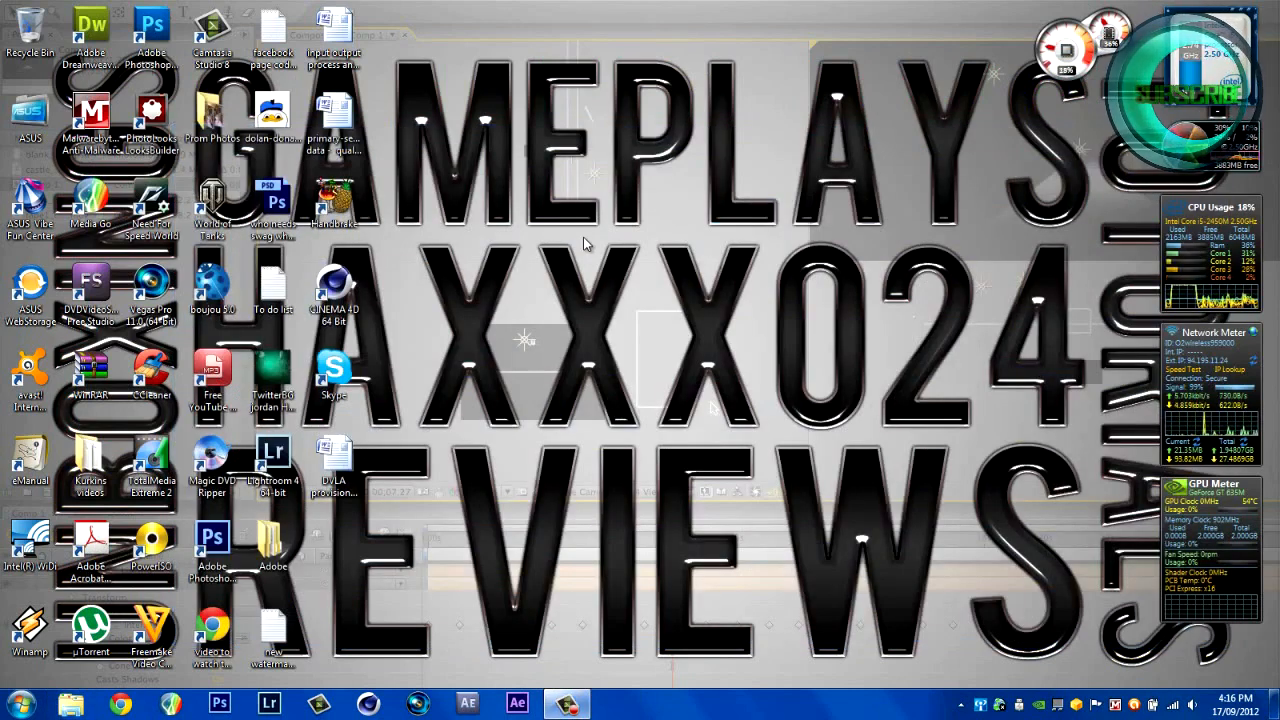
mouse_move(670, 496)
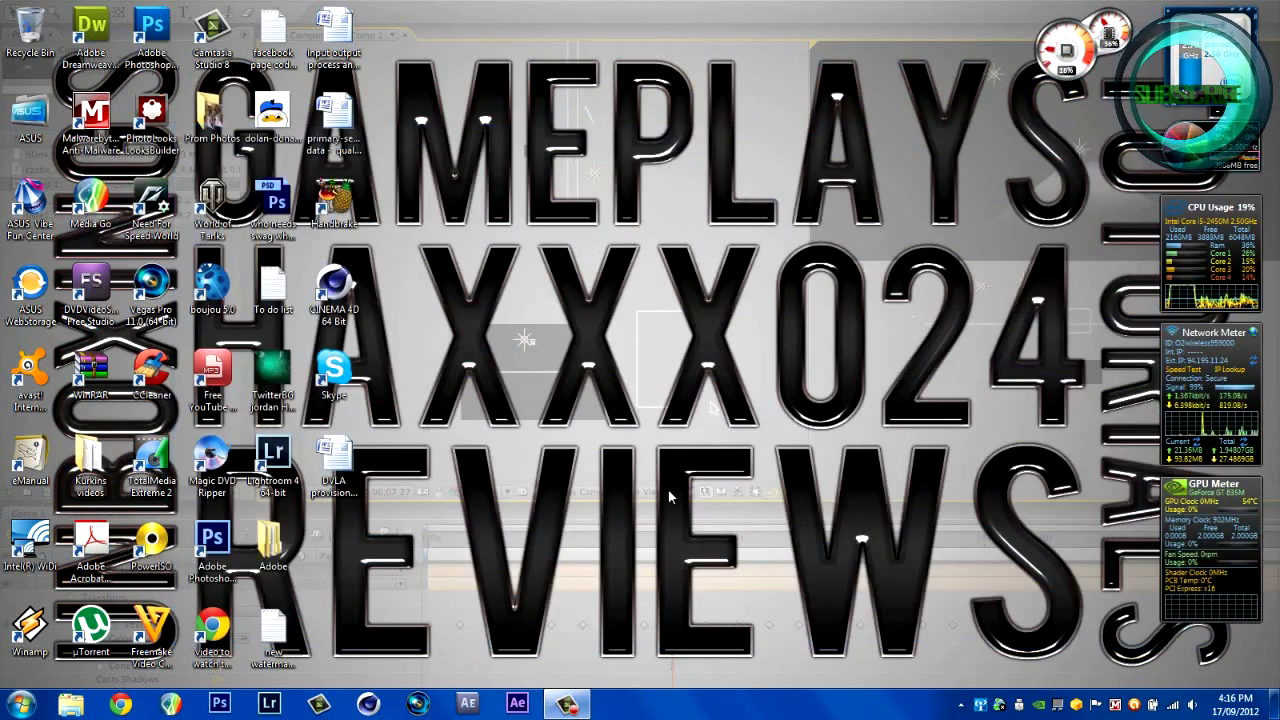